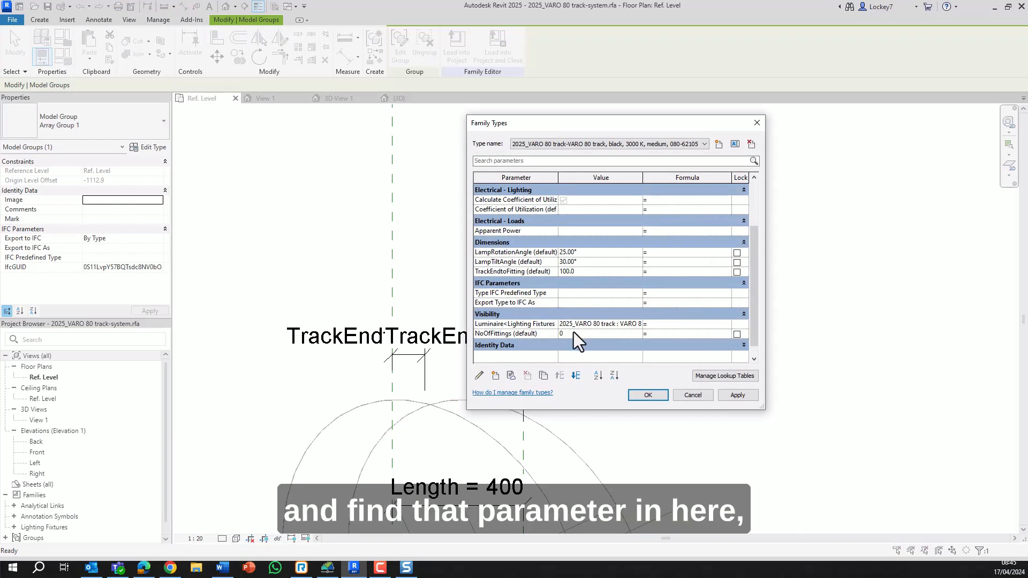
Edit the NoOfFittings default value under Visibility in Family Types.
click(597, 334)
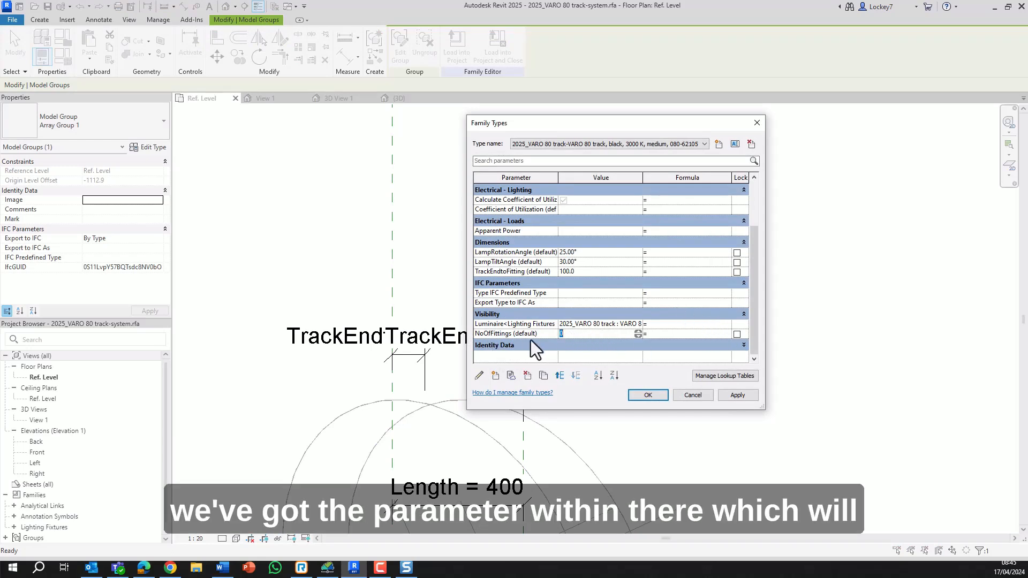
mouse_move(559, 345)
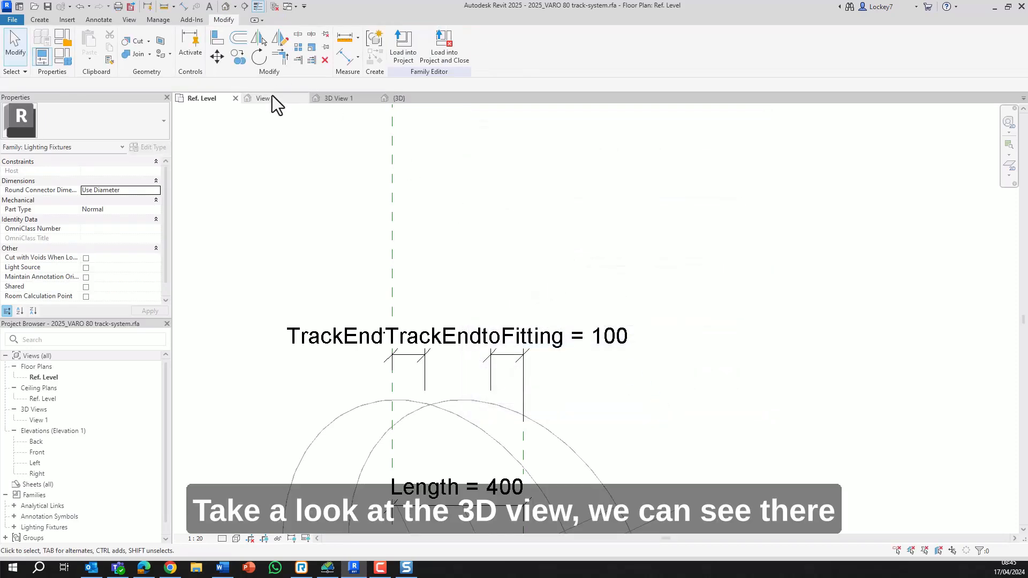
Bring up 3D View 1 of the 2025-DEMO_MEP project.
click(263, 98)
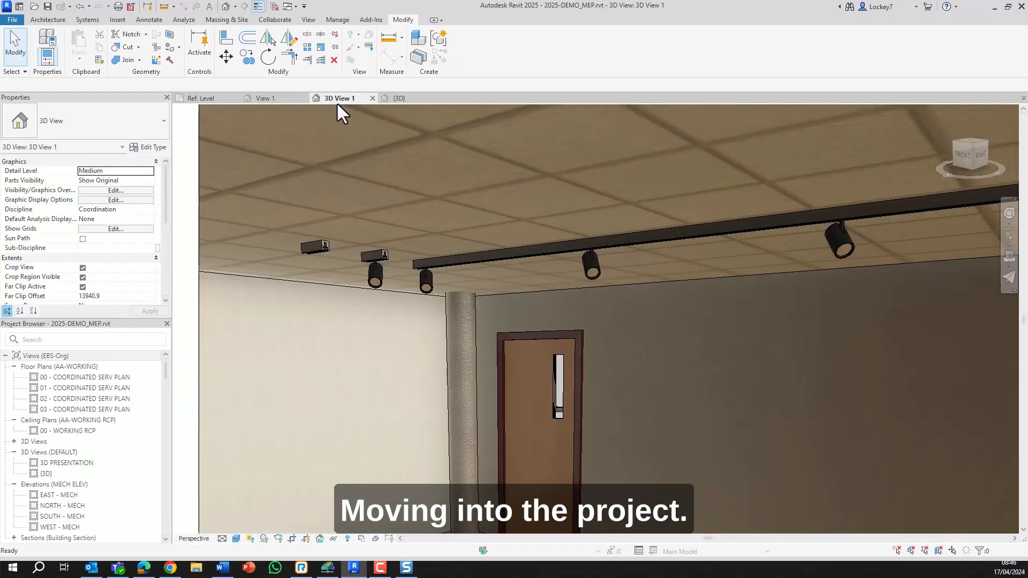
click(472, 263)
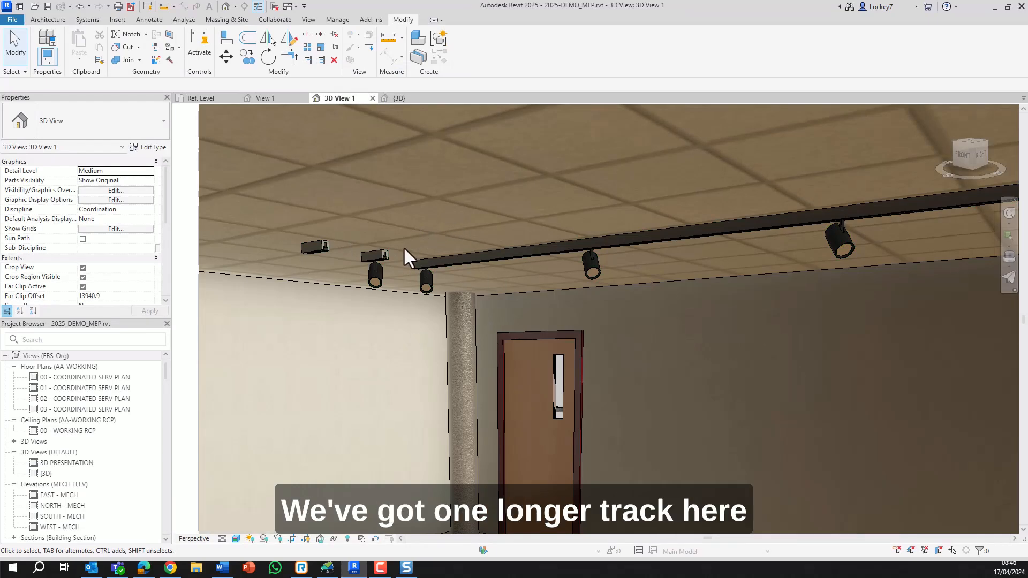
click(425, 267)
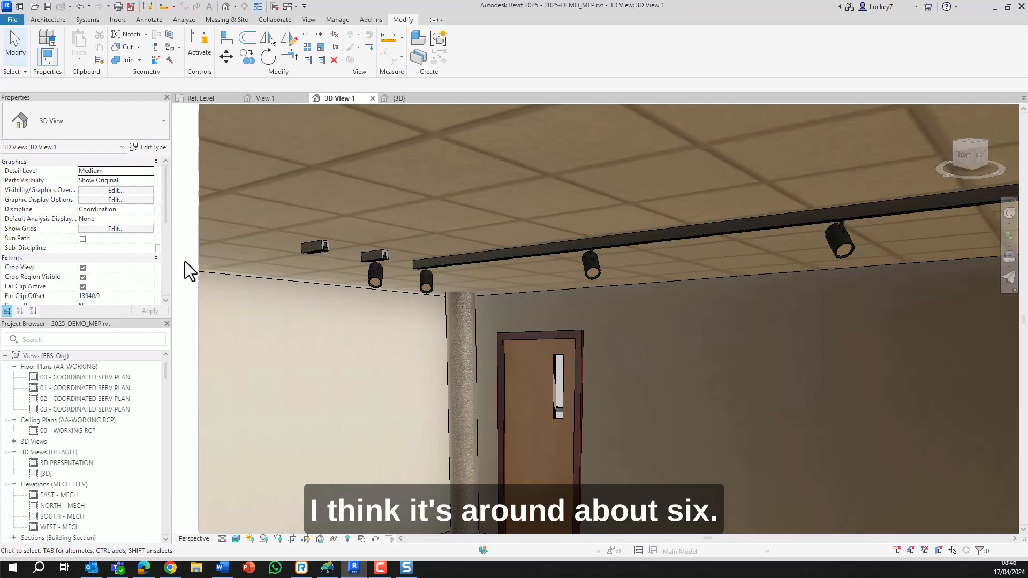
mouse_move(374, 259)
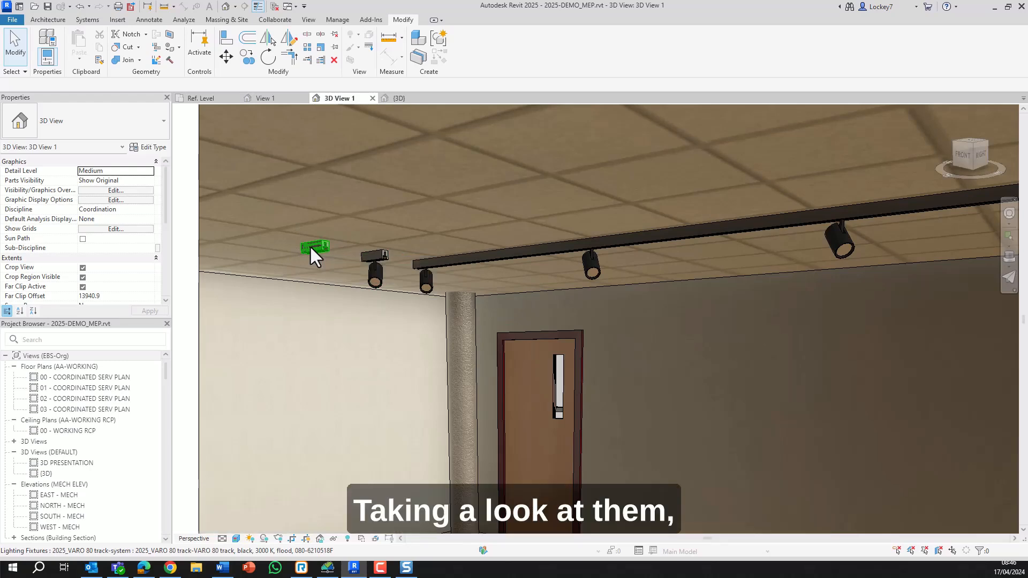
Select the empty short track and the one-spotlight track to compare NoOfFittings (0 vs 1).
click(313, 248)
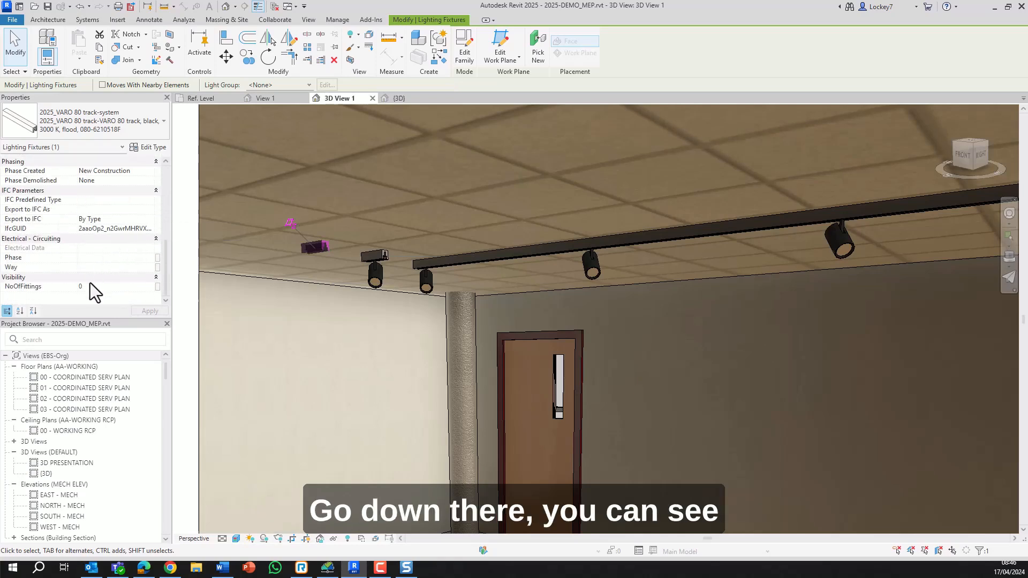
click(376, 272)
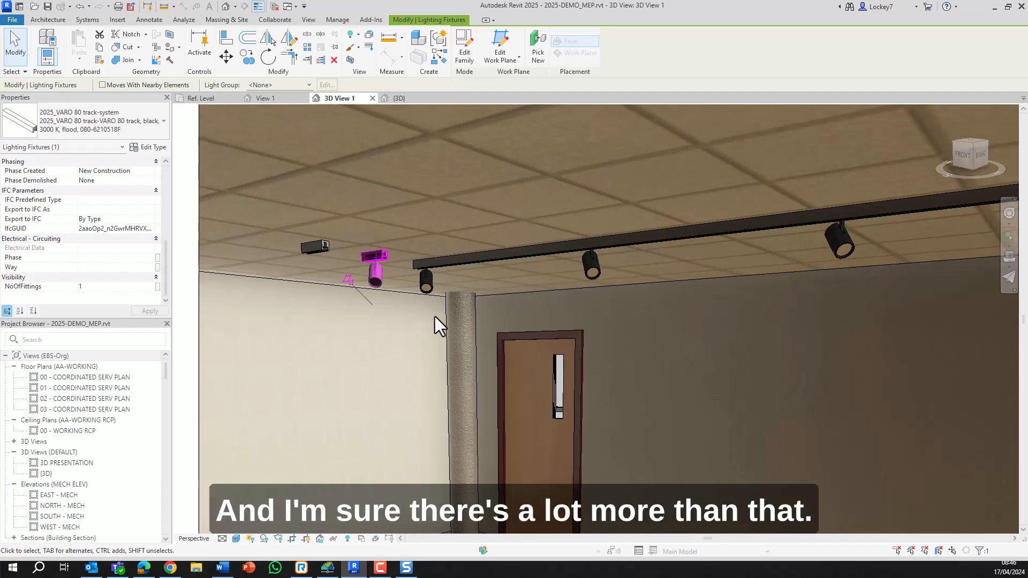
mouse_move(547, 295)
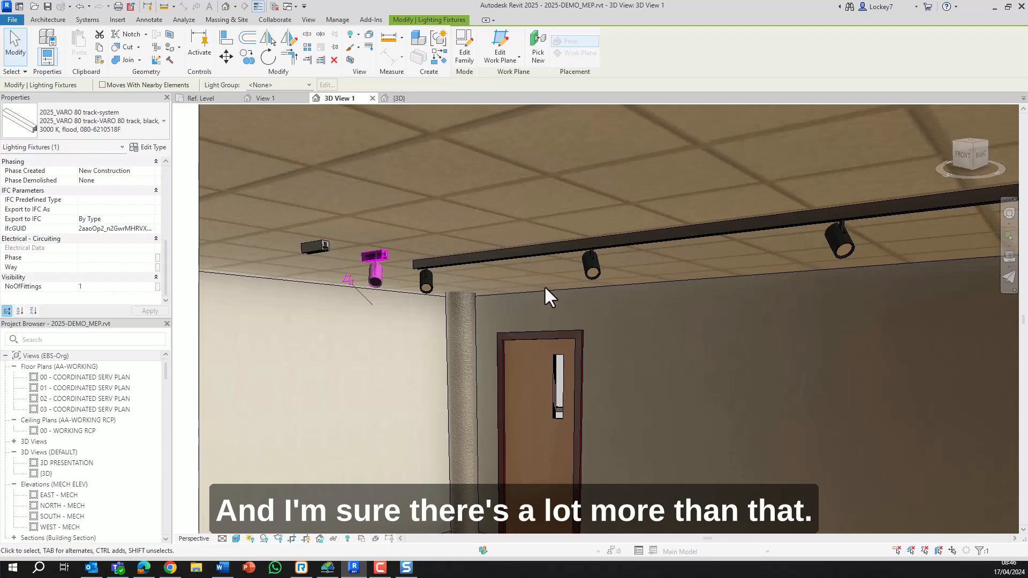